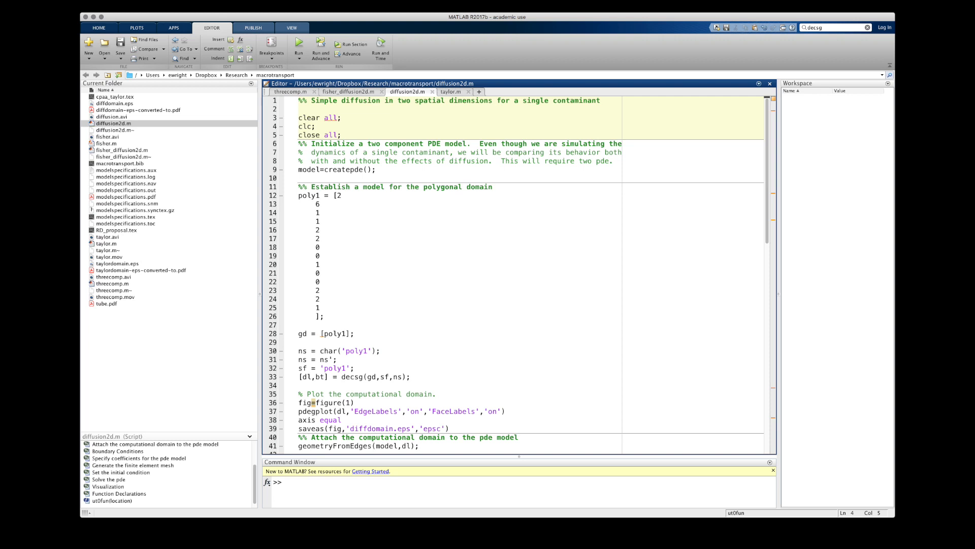
- Move through the PDE model, domain definition and geometry sections, leaving an extra blank line in the script
click(492, 151)
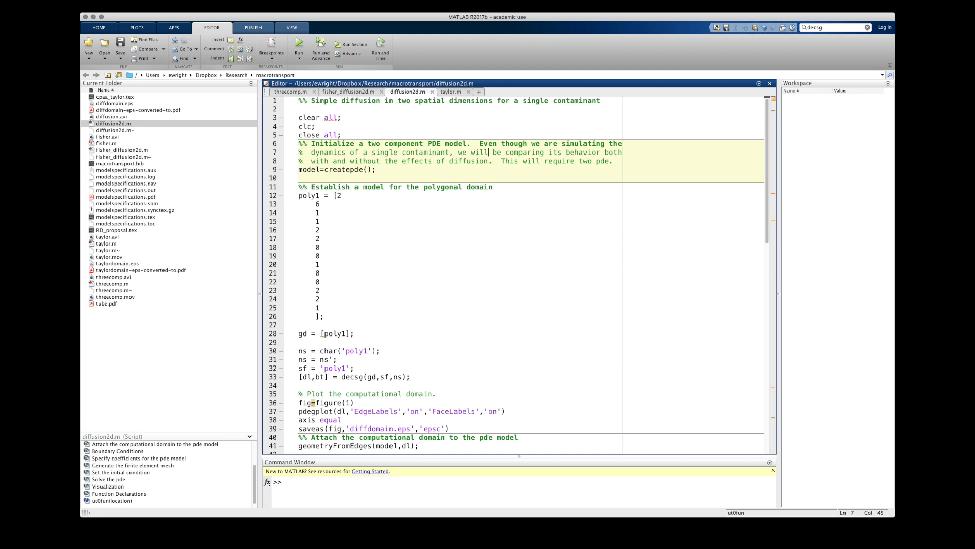
click(320, 247)
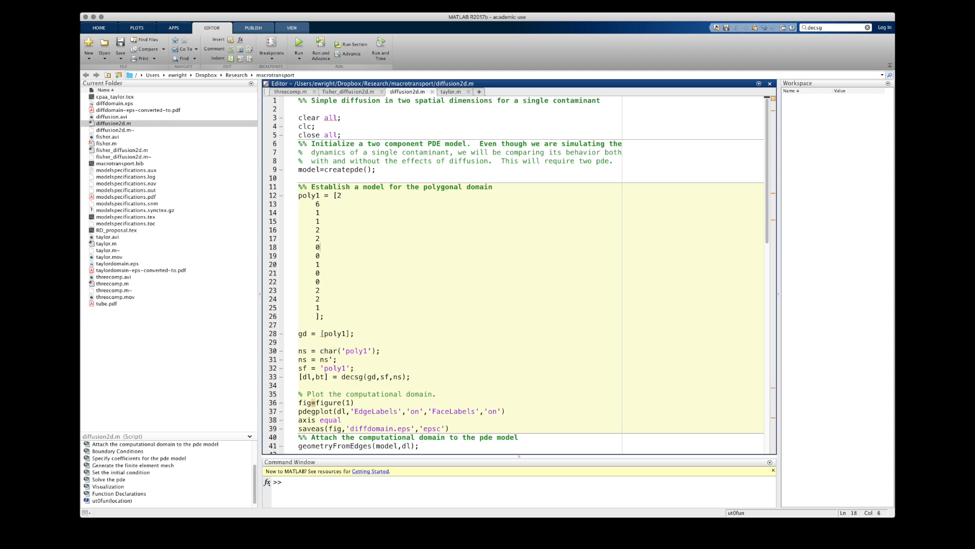
scroll(down, 3)
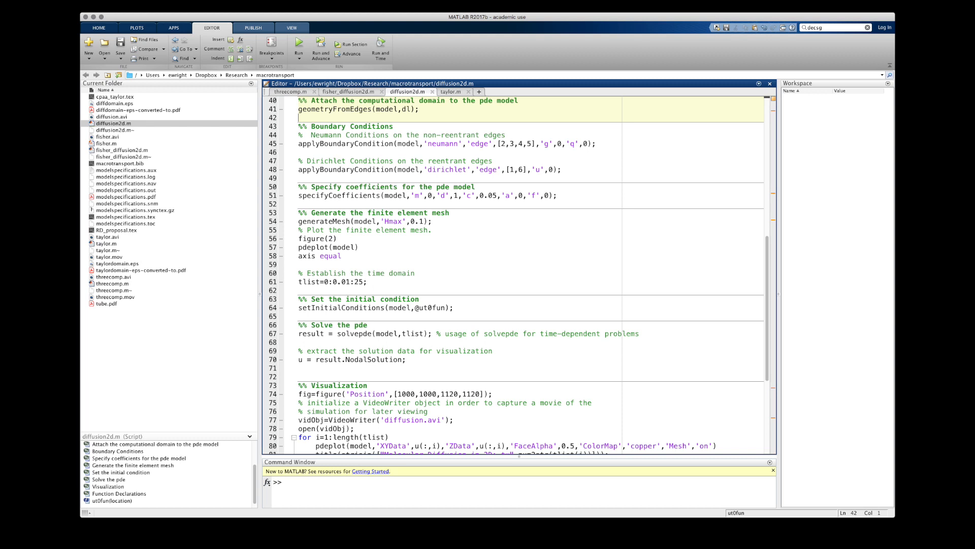
click(495, 160)
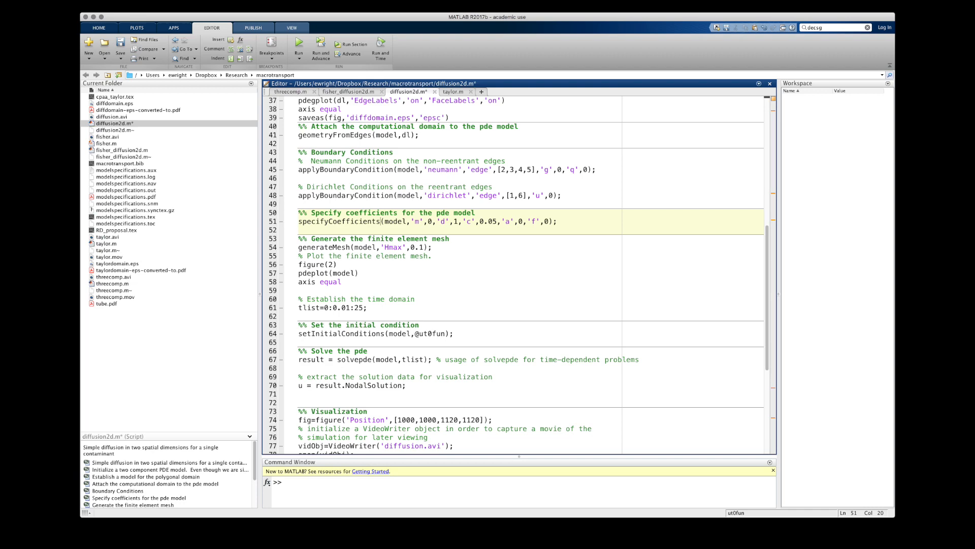
scroll(down, 3)
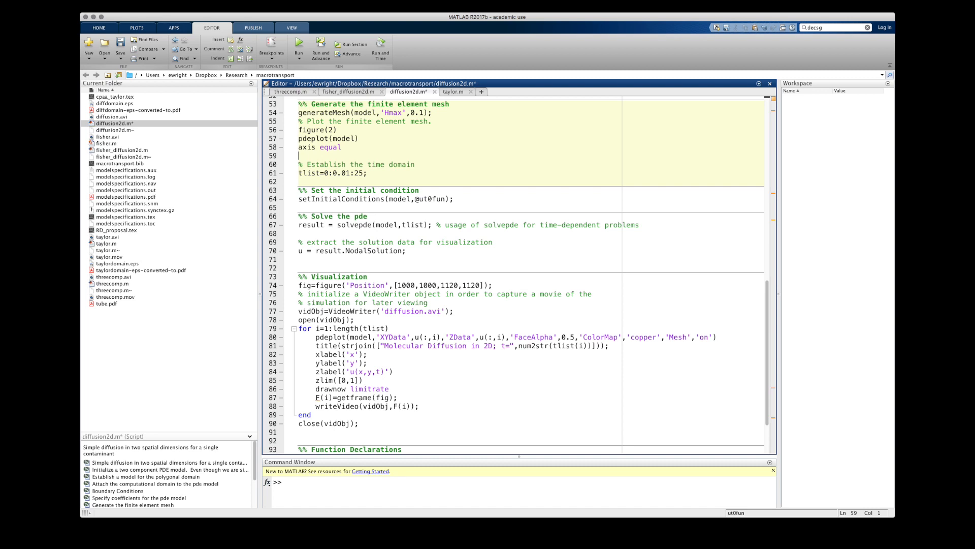
- Scroll to the Solve the pde, Visualization and Function Declarations cells and save diffusion2d.m
scroll(down, 3)
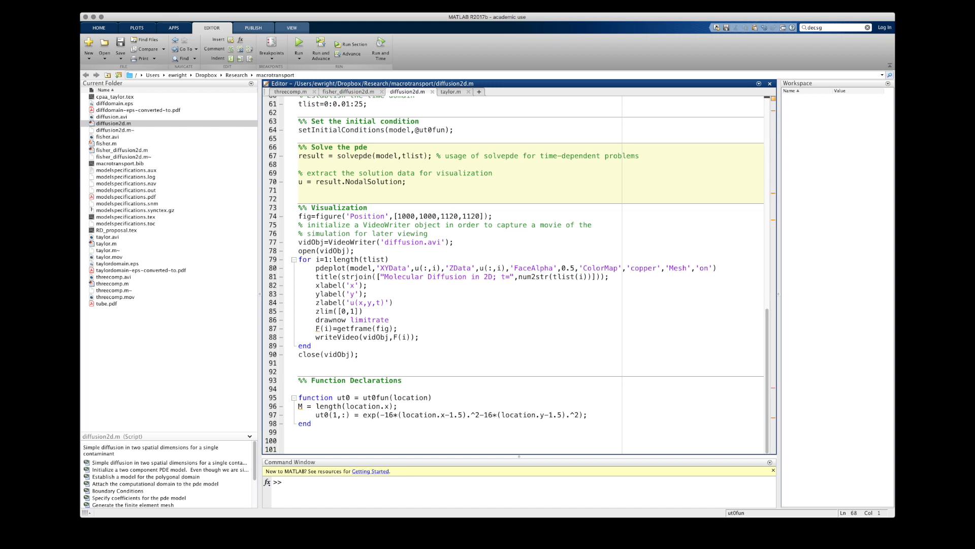
- Enter clear in the Command Window and run diffusion2d.m to plot the polygonal domain
click(359, 353)
text(figure)
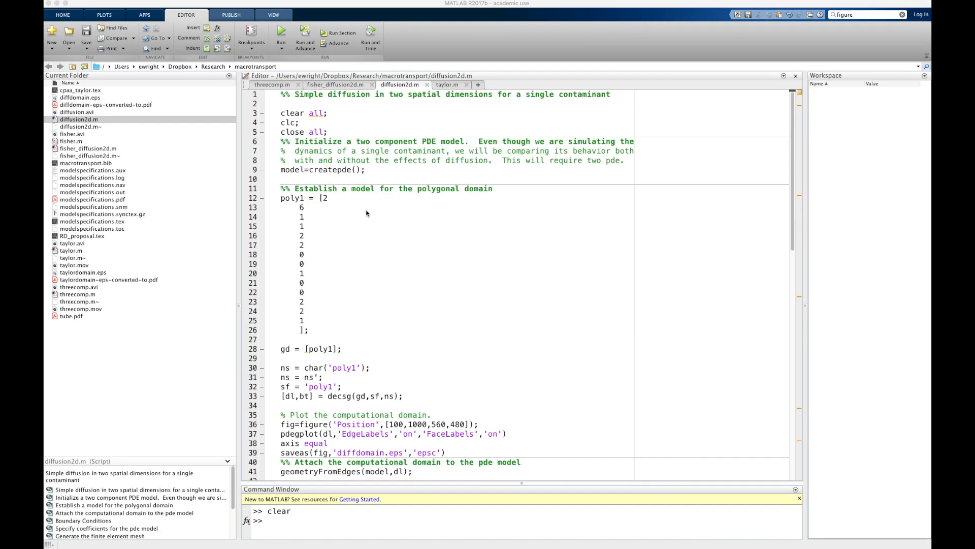
click(281, 37)
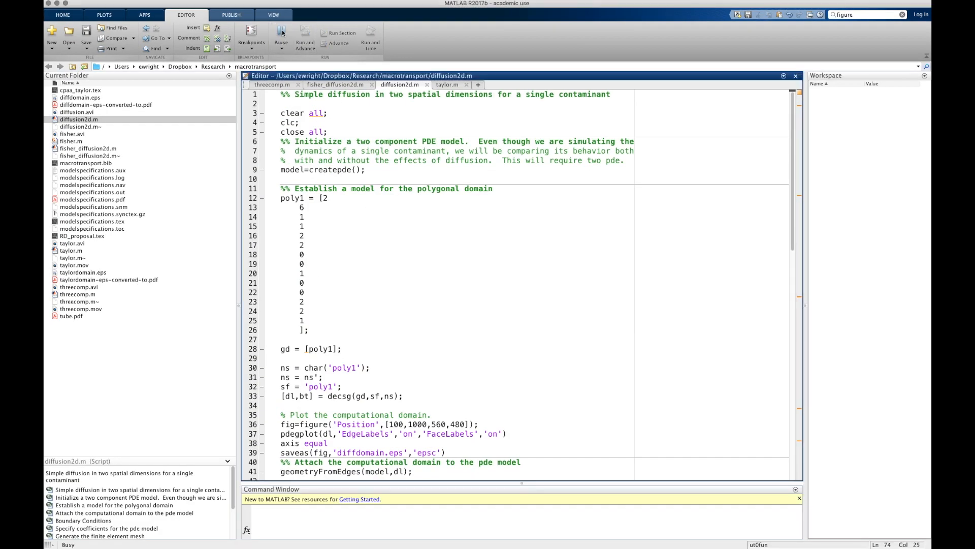
click(282, 35)
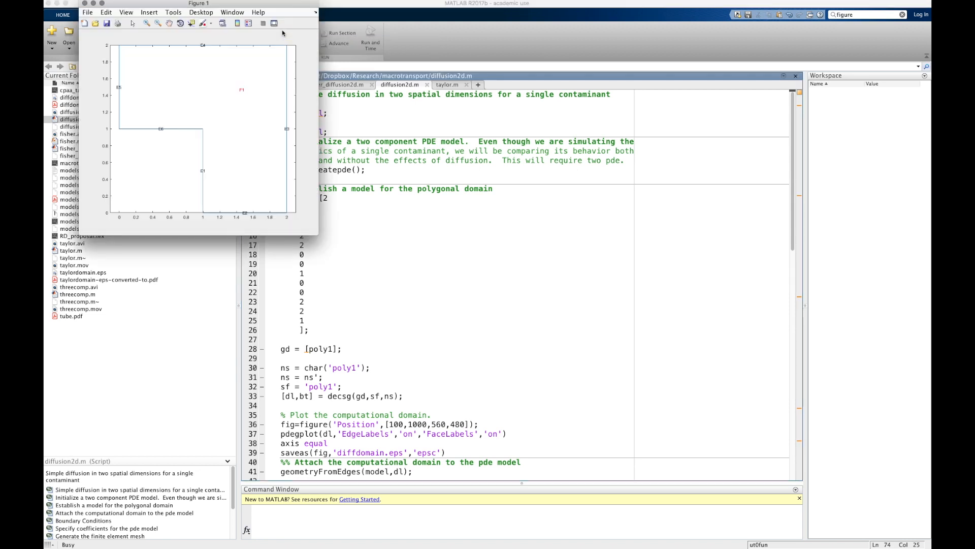